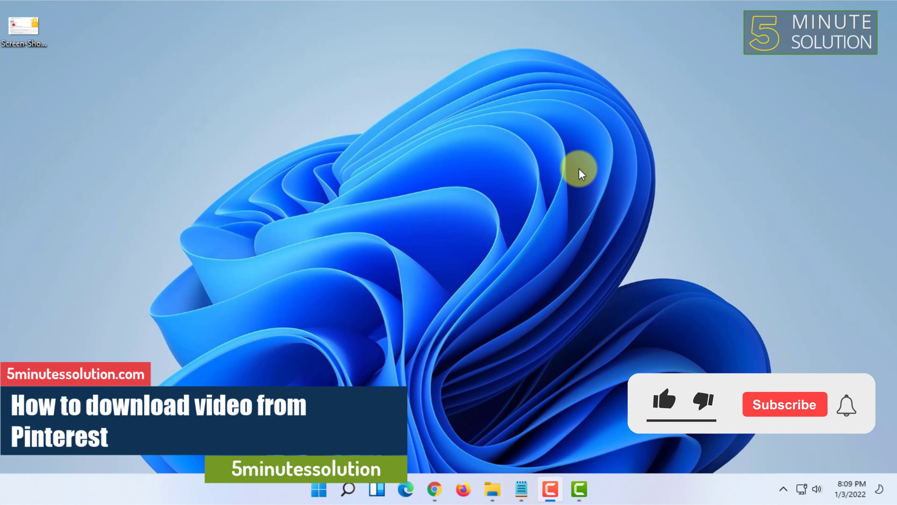
# Search Google for 'experts php pinterest video downloader' from a fresh Chrome window.
pyautogui.click(664, 400)
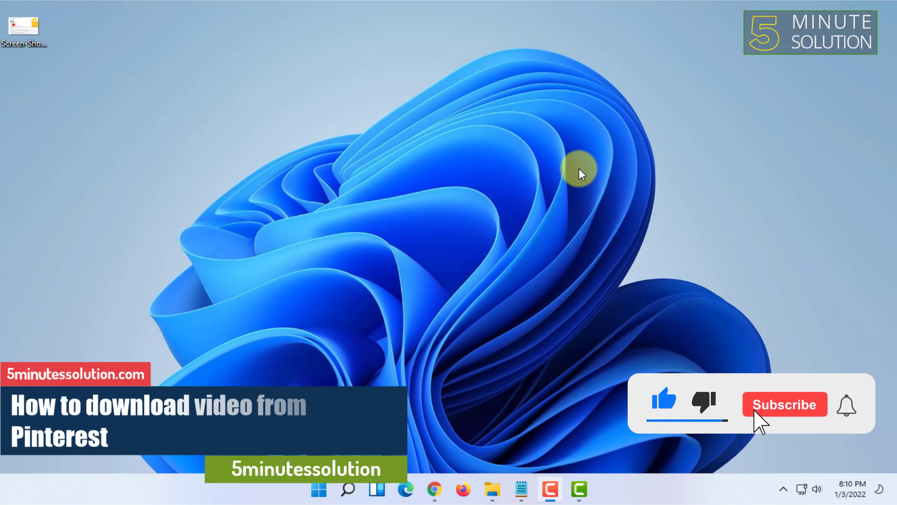
pyautogui.click(433, 489)
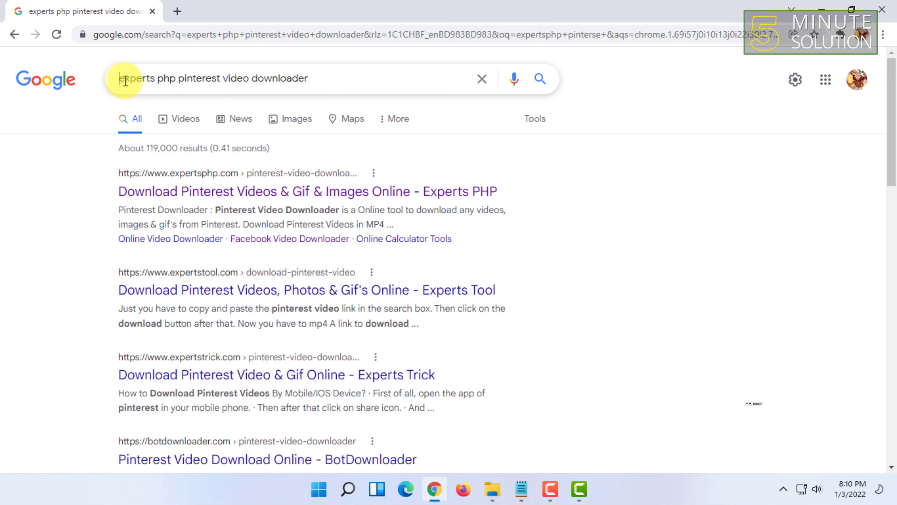
# Select the existing Google query to replace it with 'pinterest funny videos'.
pyautogui.moveTo(124, 79); pyautogui.dragTo(210, 78)
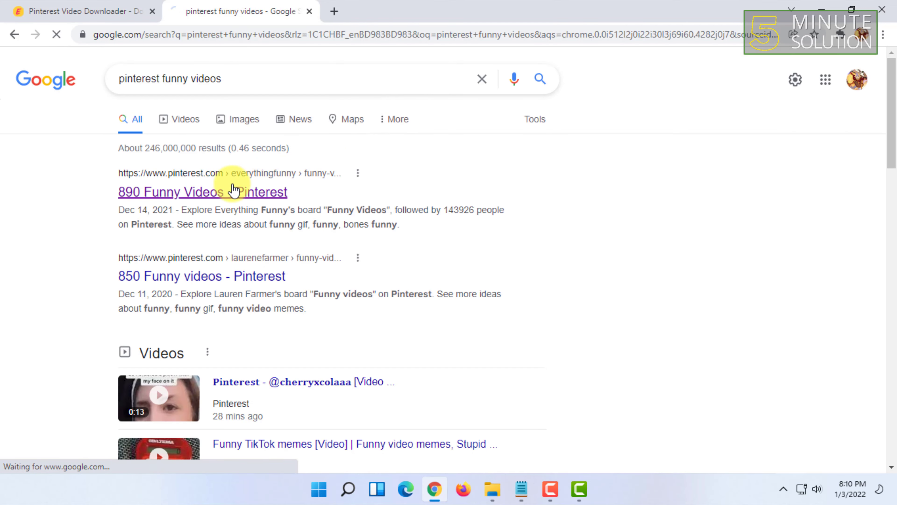
# Bring up the 890 Funny Videos Pinterest board and the downloader's pin URL box.
pyautogui.click(80, 11)
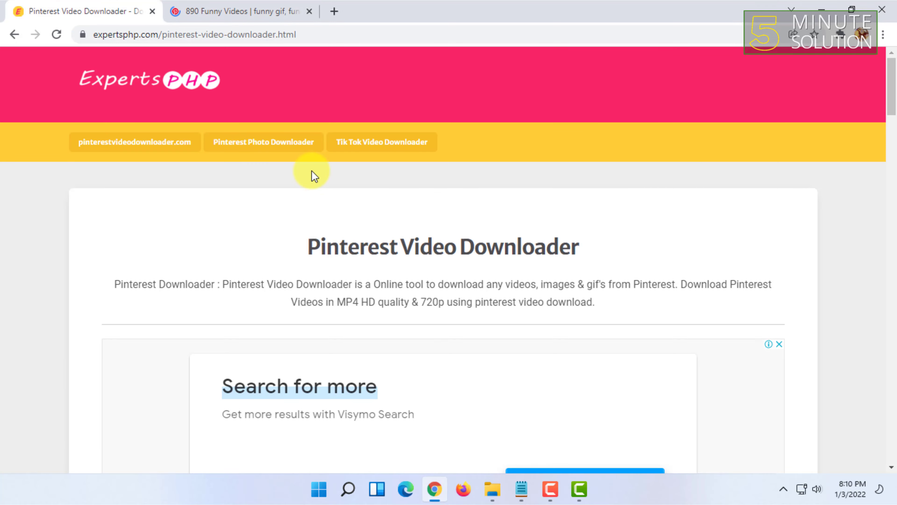
pyautogui.scroll(-3)
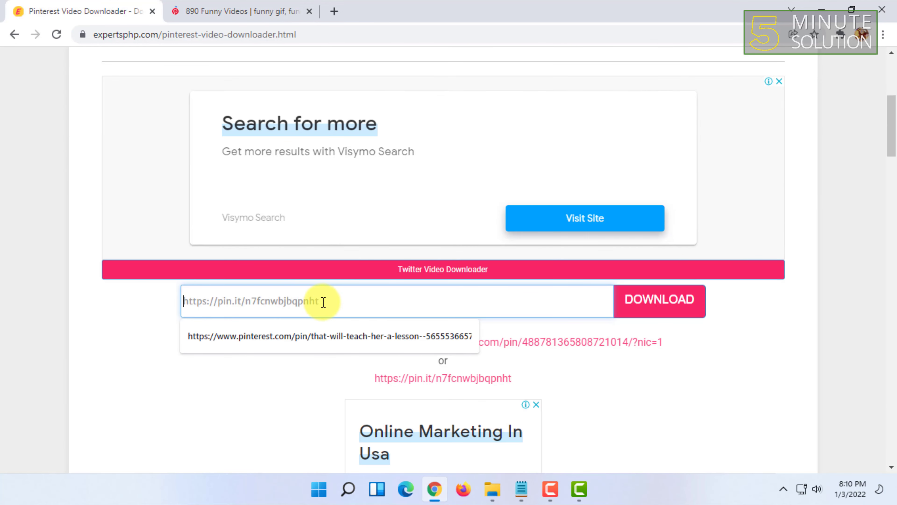
pyautogui.moveTo(271, 310)
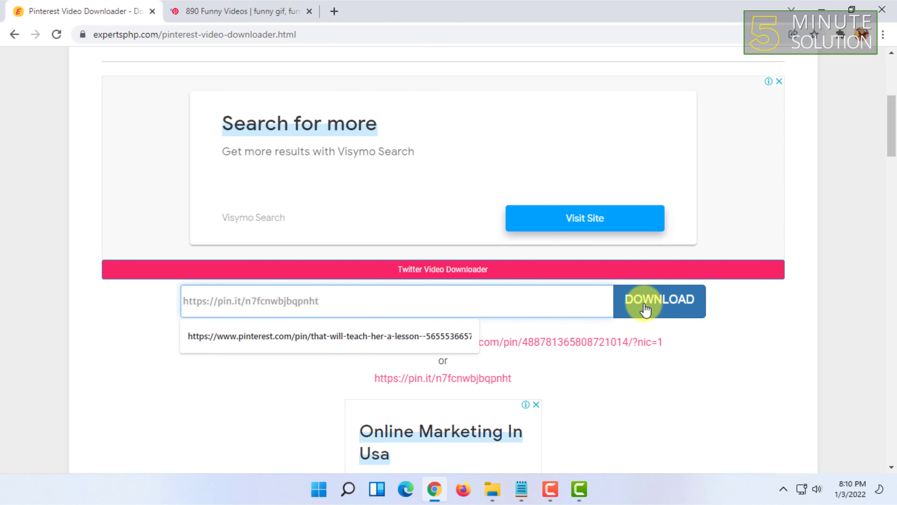
pyautogui.moveTo(466, 311)
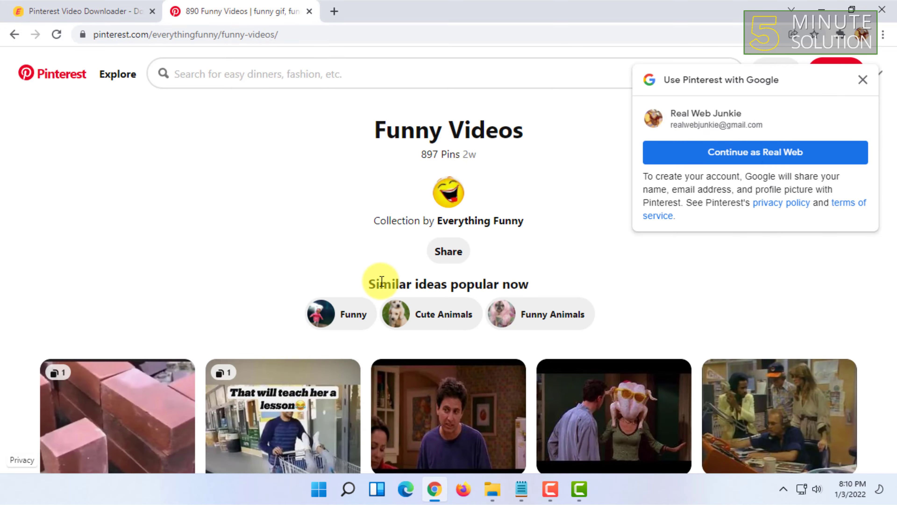
# Submit the 'That will teach her a lesson' pin's link to the ExpertsPHP downloader.
pyautogui.scroll(-3)
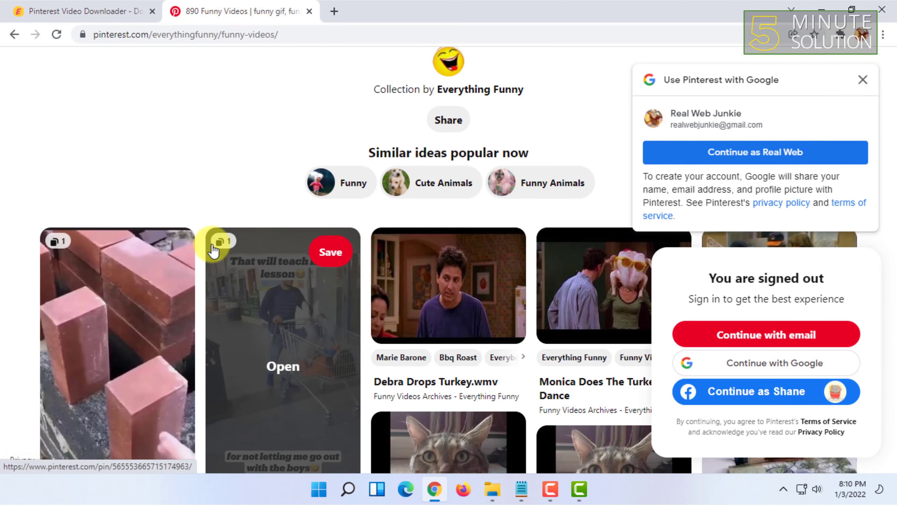
pyautogui.scroll(-3)
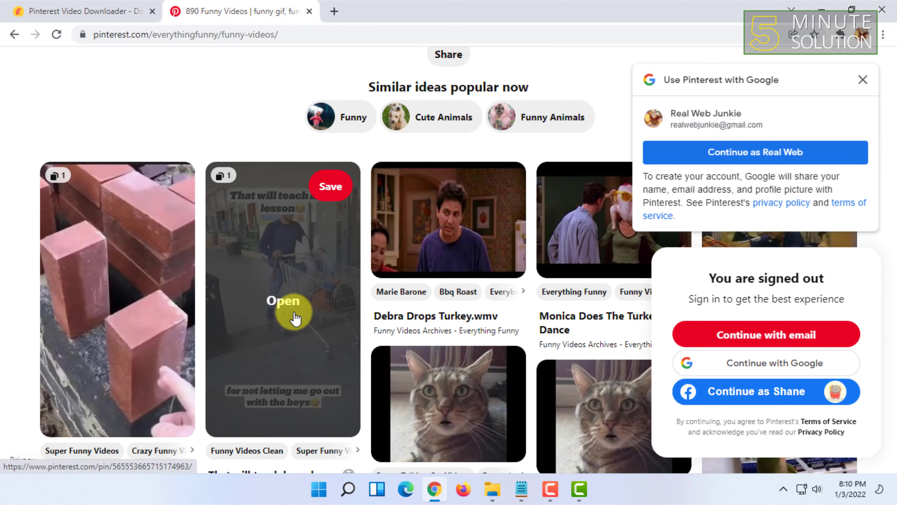
pyautogui.click(281, 299)
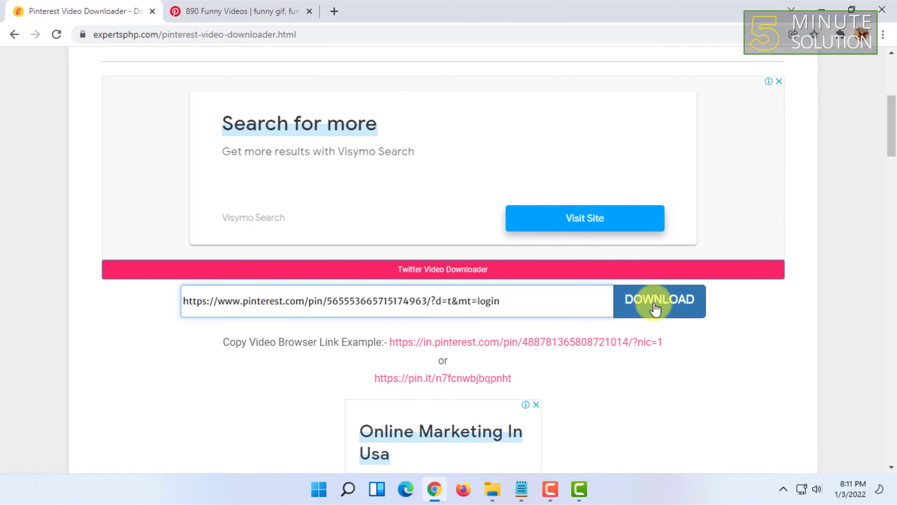
pyautogui.click(658, 300)
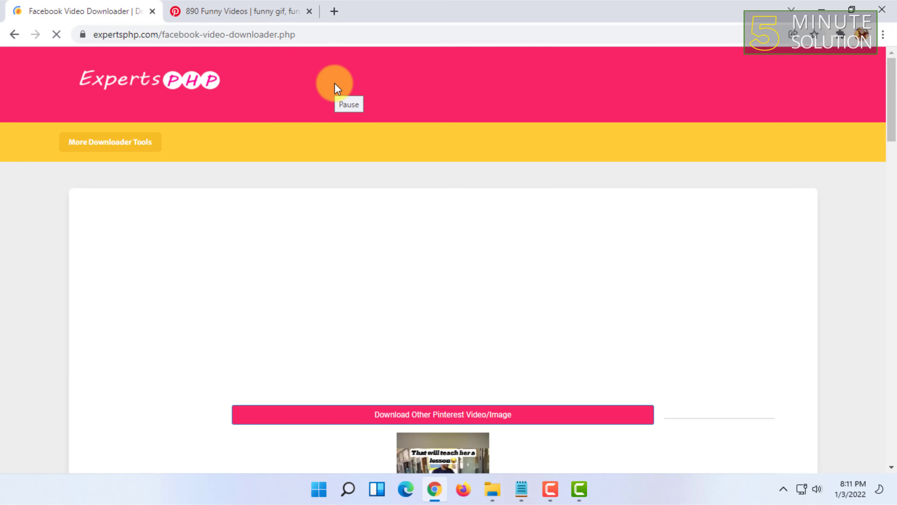
# Download the pin's video as an MP4 and play it from Chrome's download bar.
pyautogui.scroll(-3)
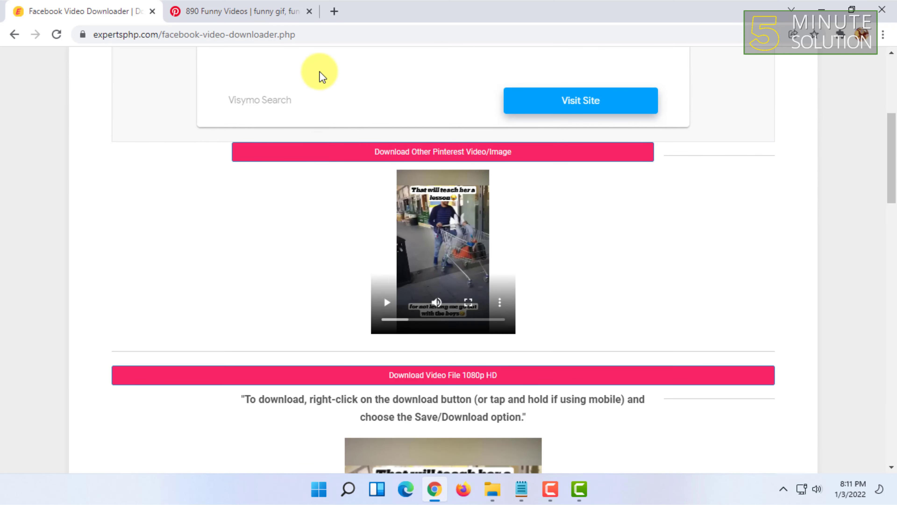
pyautogui.moveTo(423, 177)
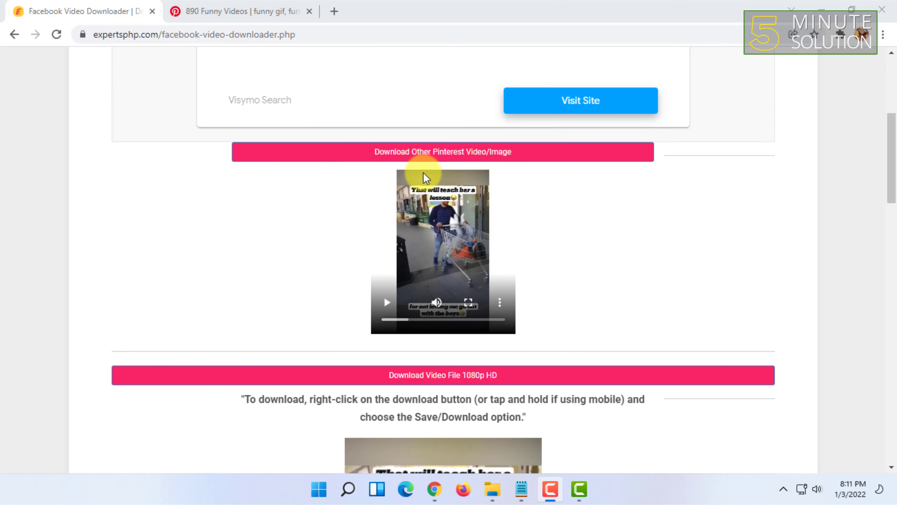
pyautogui.scroll(-3)
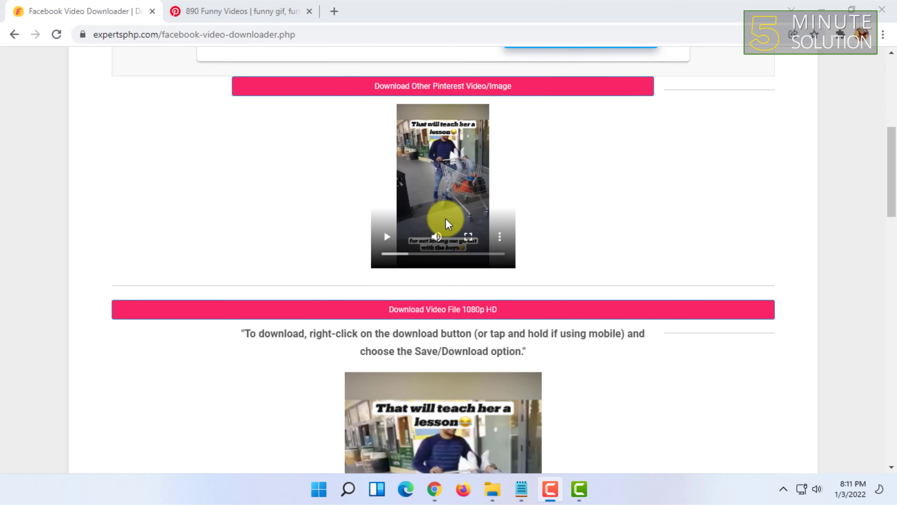
pyautogui.scroll(-3)
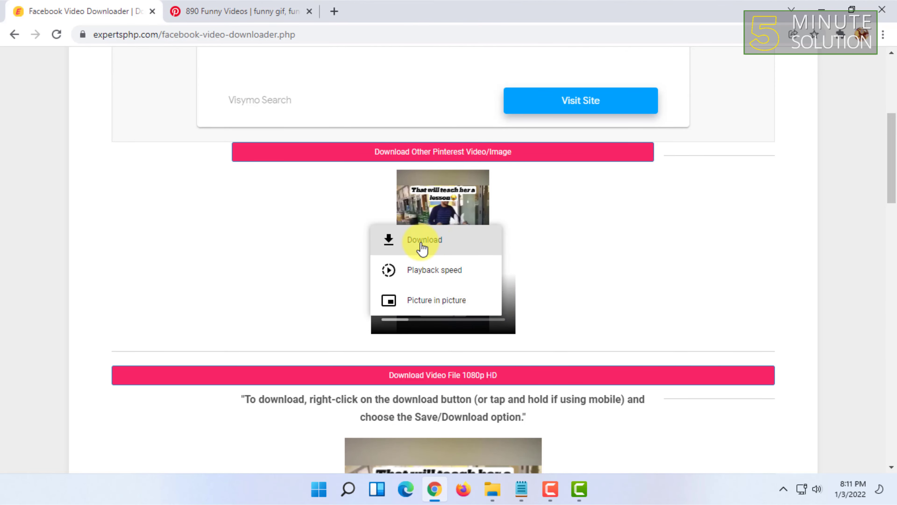
pyautogui.click(581, 247)
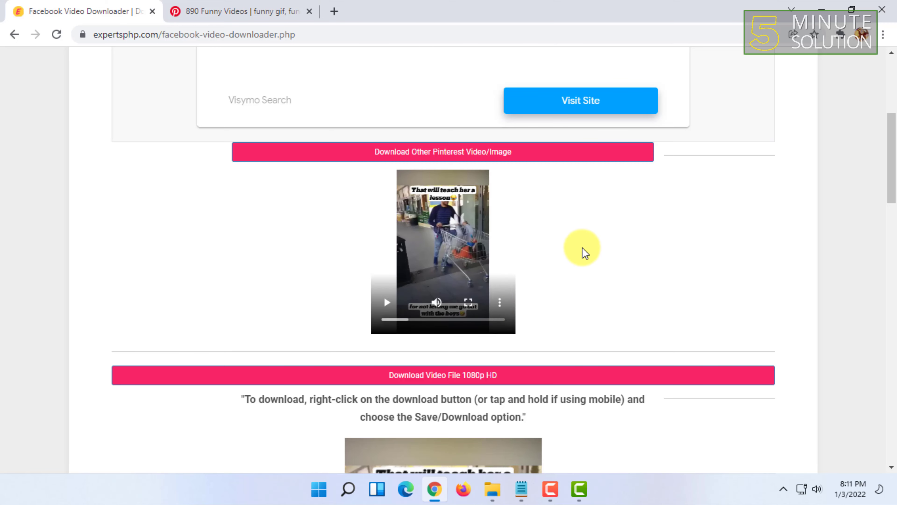
pyautogui.moveTo(501, 306)
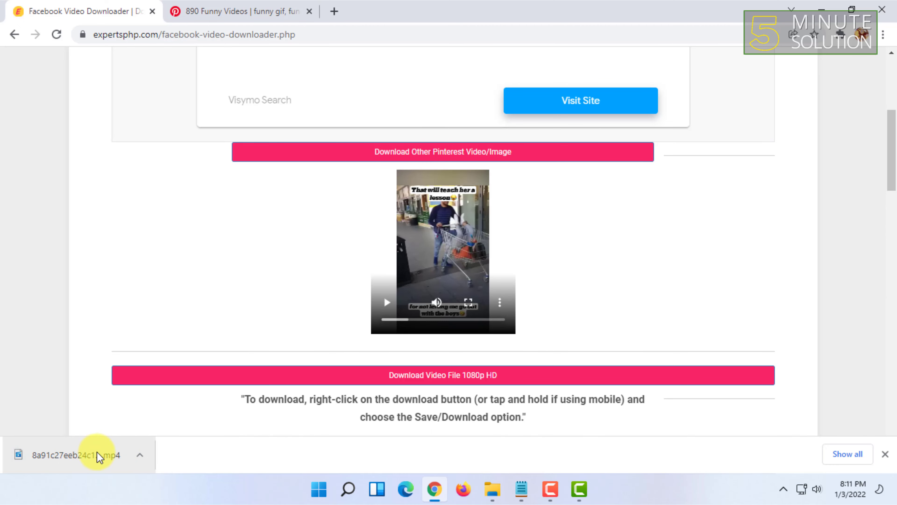
pyautogui.click(77, 455)
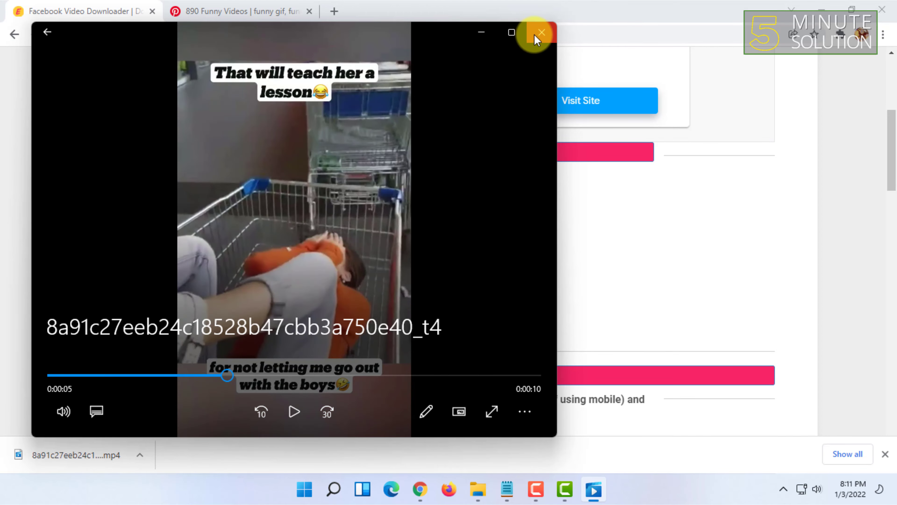
# Close the Media Player window, returning to the ExpertsPHP result page.
pyautogui.click(537, 33)
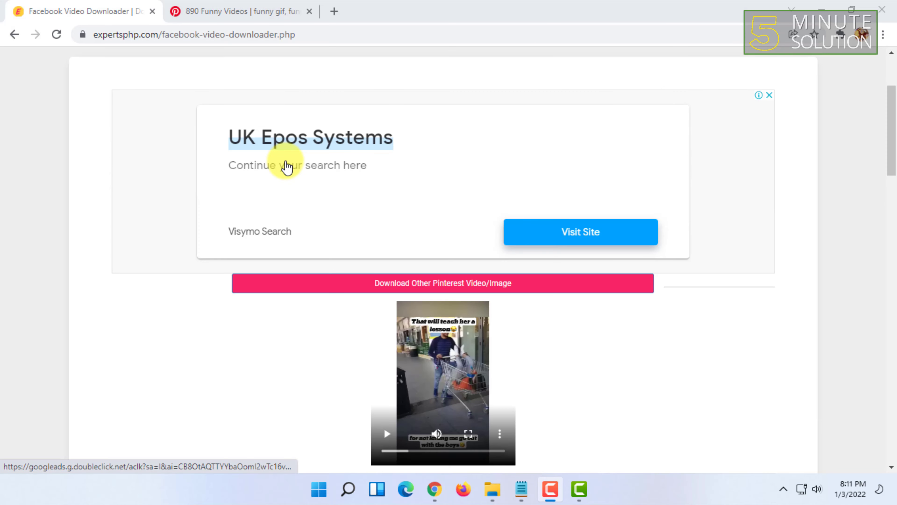
pyautogui.moveTo(265, 142)
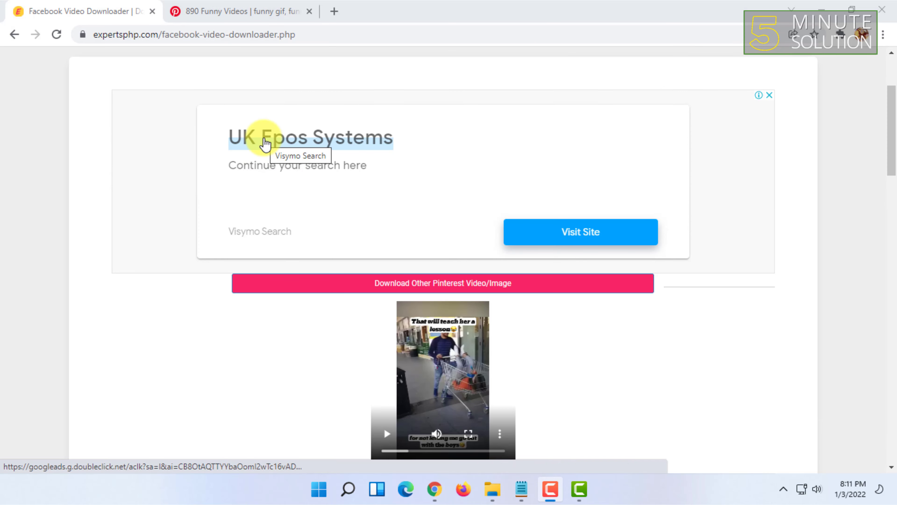
pyautogui.moveTo(449, 91)
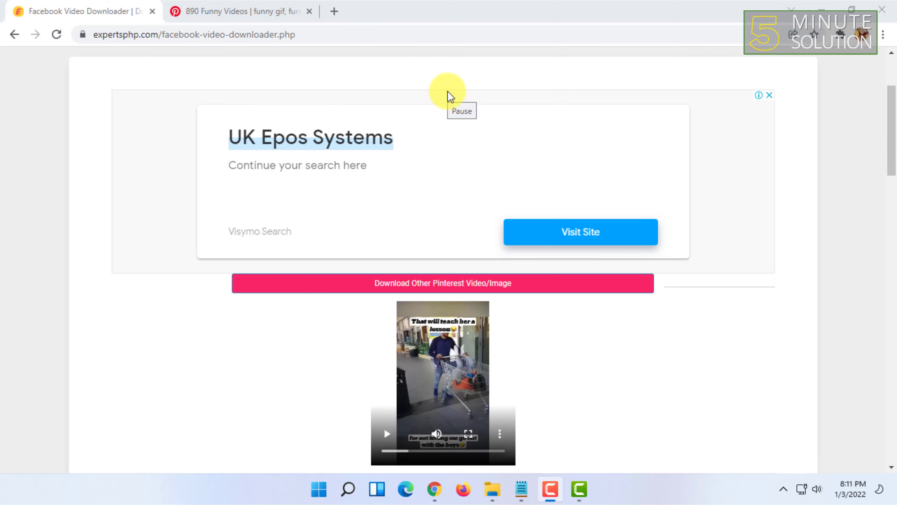
pyautogui.moveTo(462, 90)
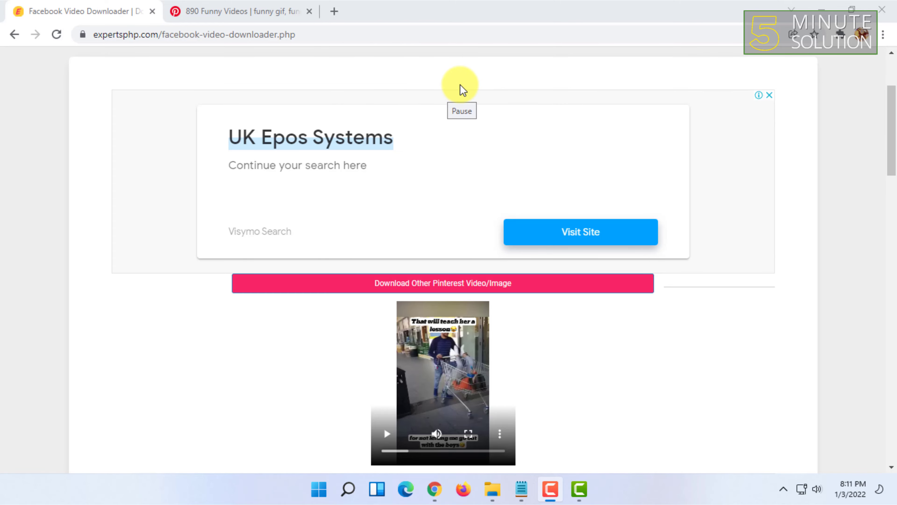